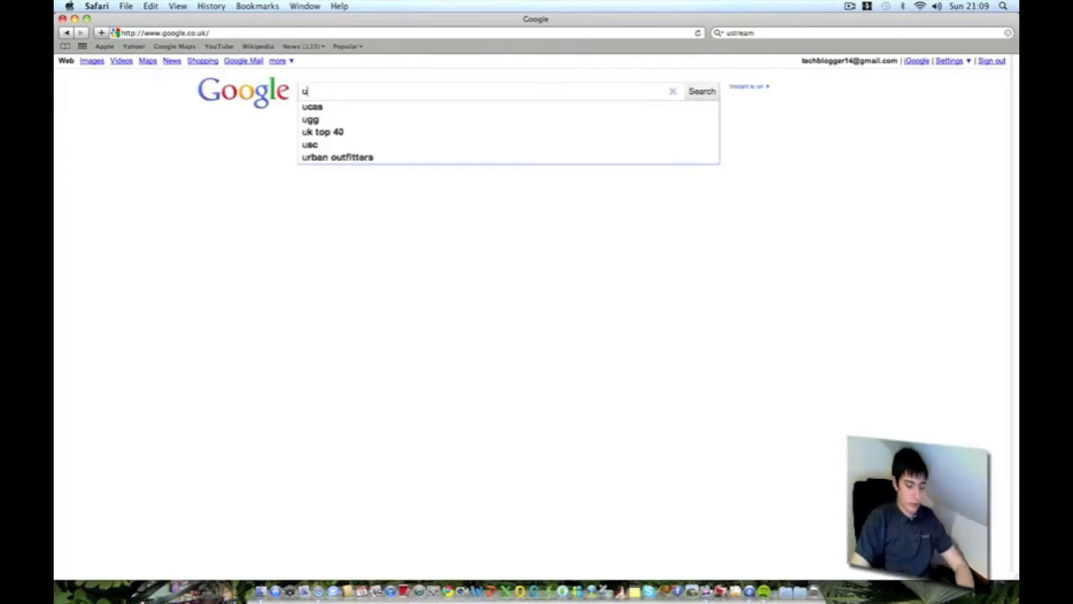
Step: Search Google for 'ustream' and open the Ustream homepage from the first result
type("stream")
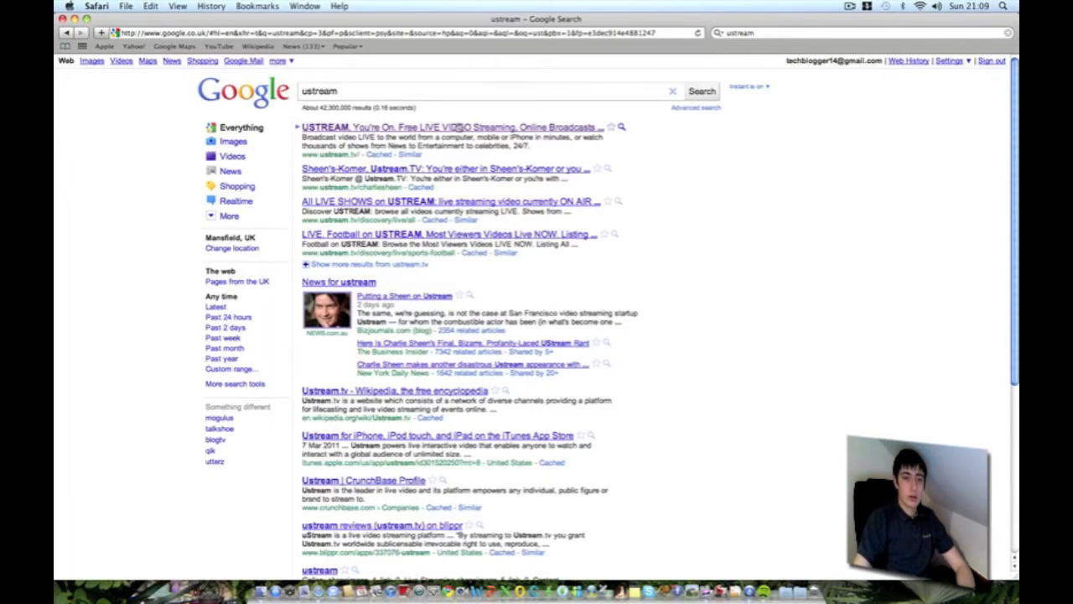
left_click(456, 127)
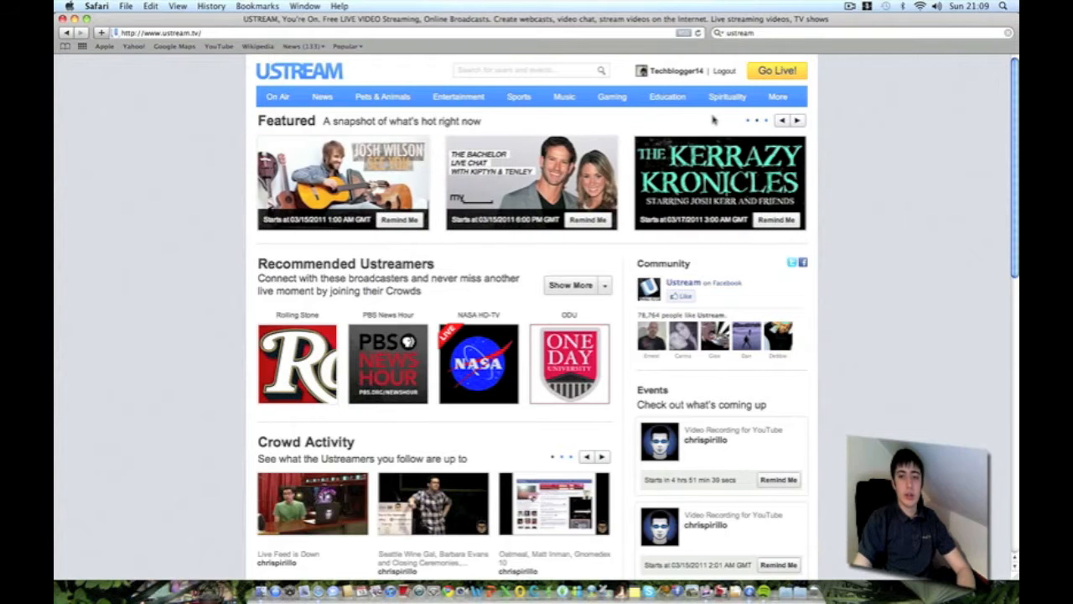
mouse_move(201, 132)
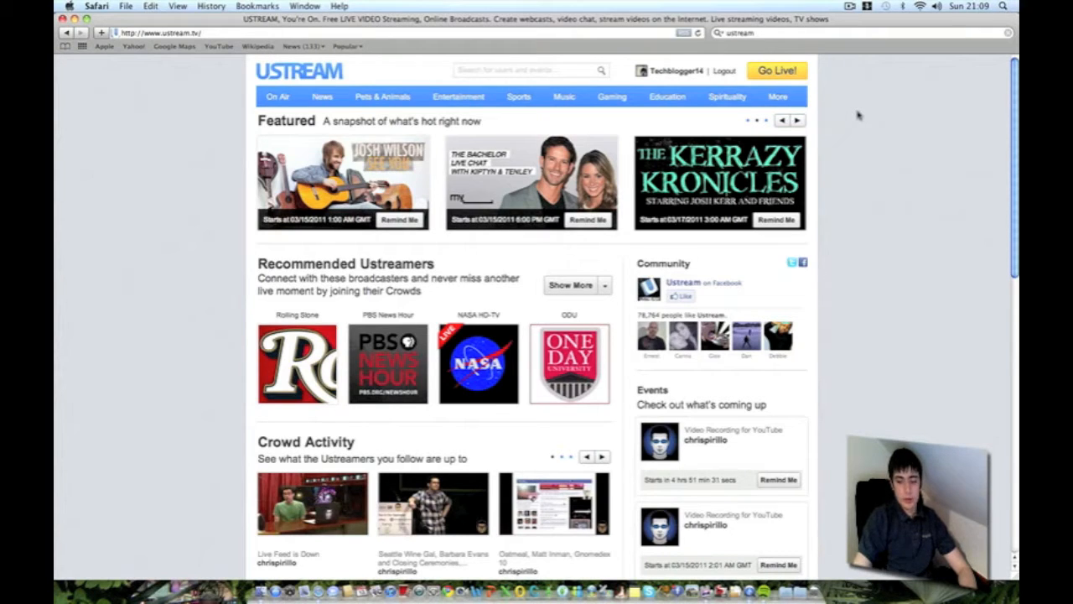
left_click(797, 120)
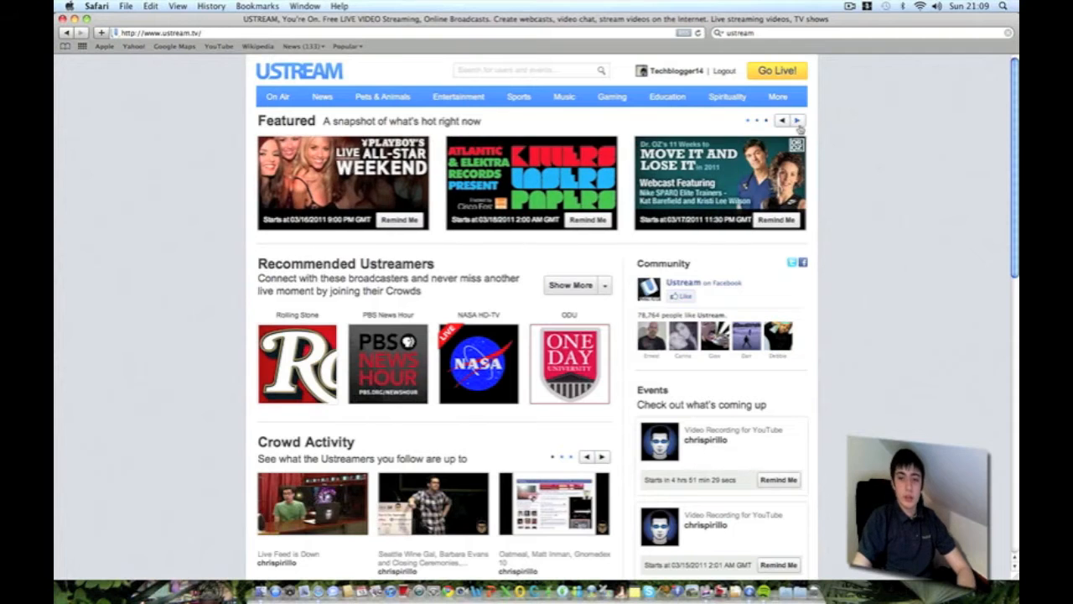
mouse_move(879, 120)
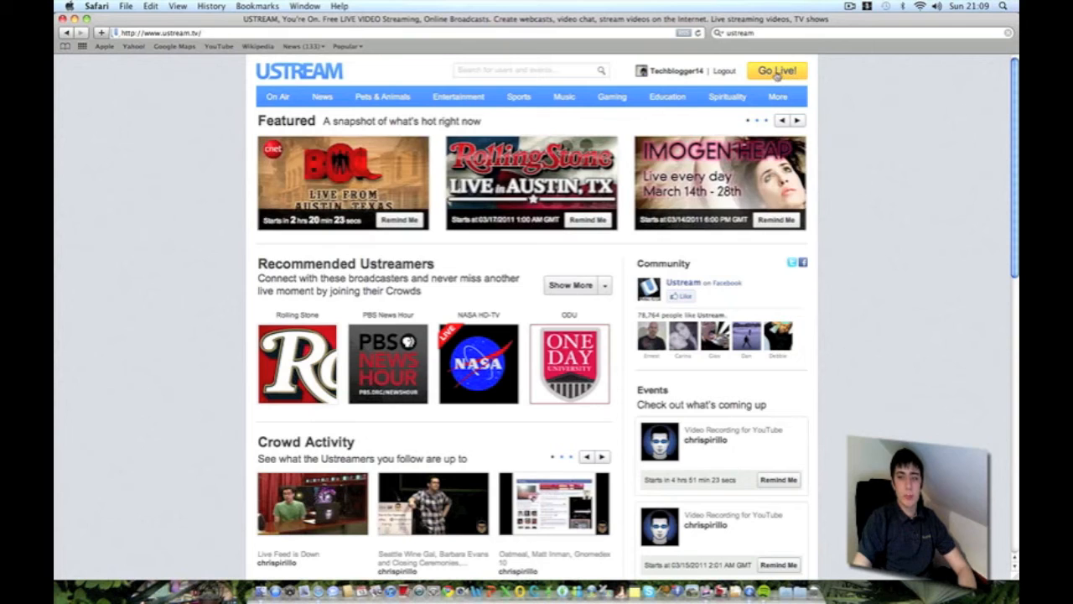
left_click(776, 70)
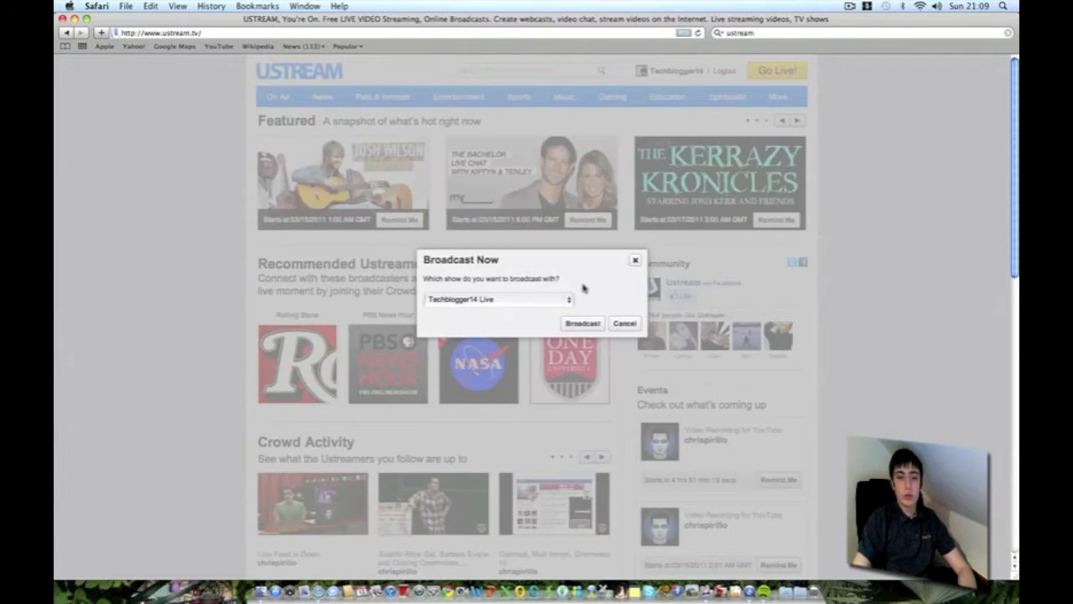
mouse_move(483, 317)
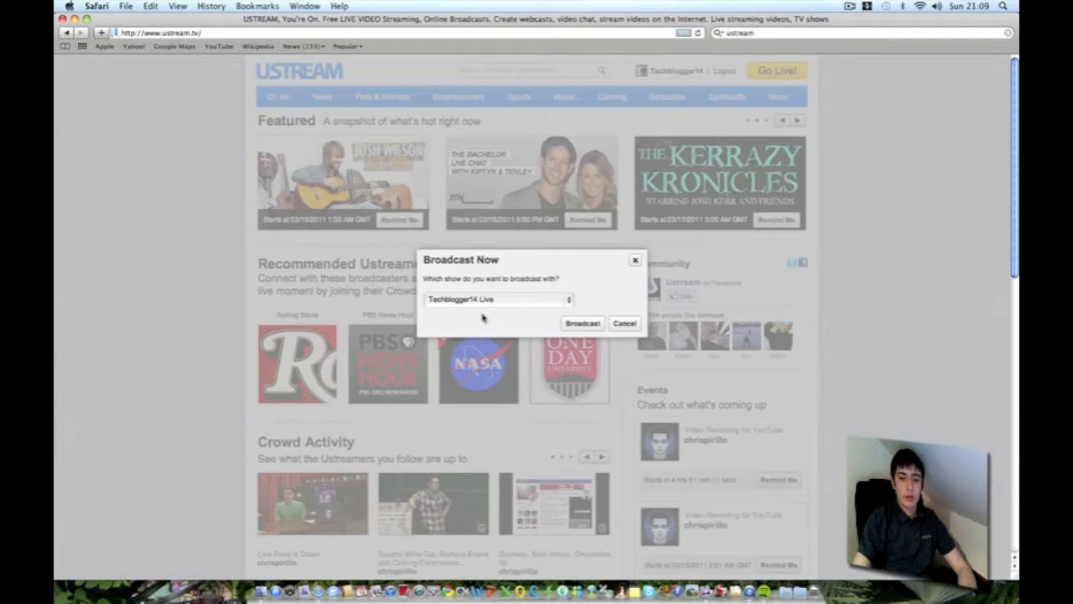
mouse_move(587, 281)
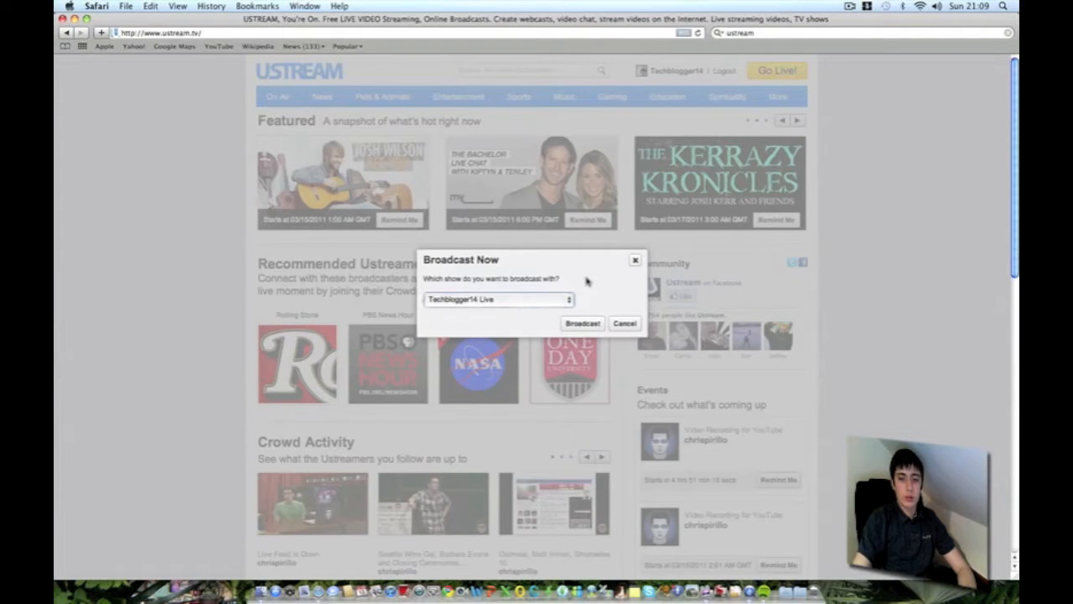
left_click(625, 324)
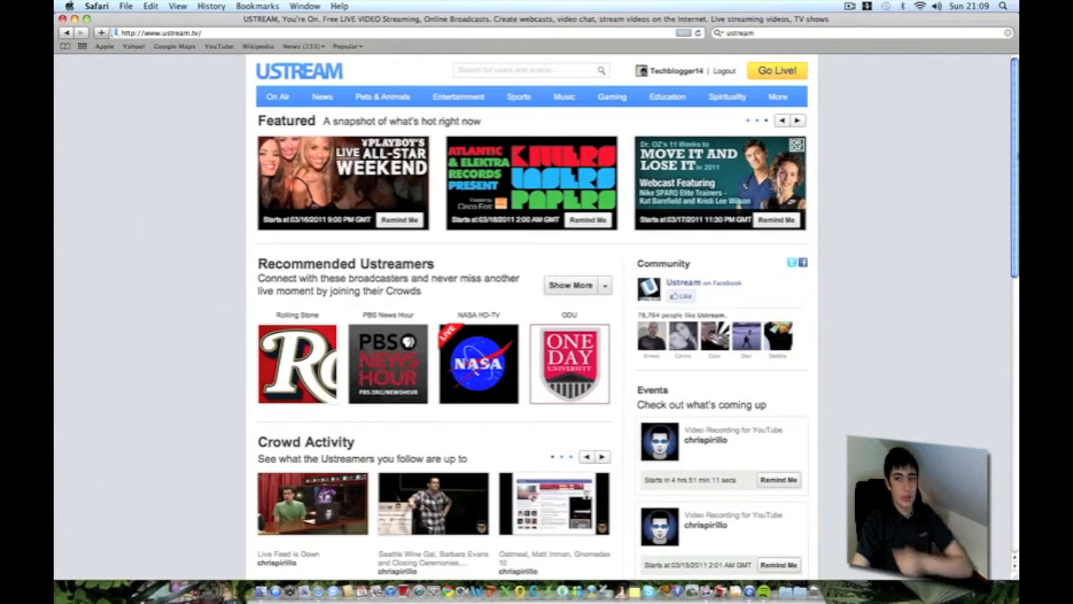
scroll("down", 3)
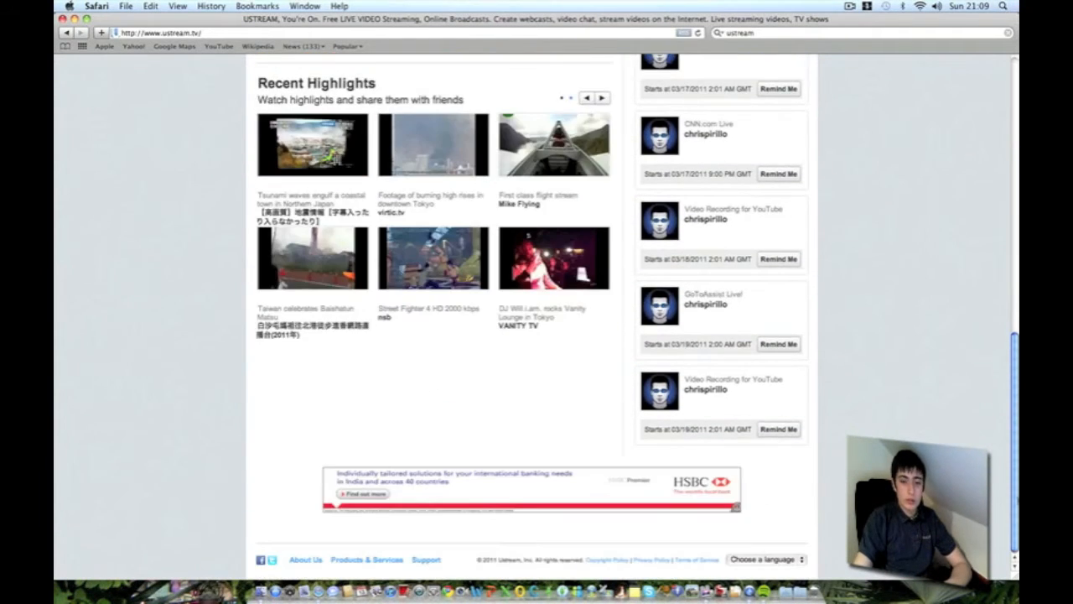
scroll("up", 3)
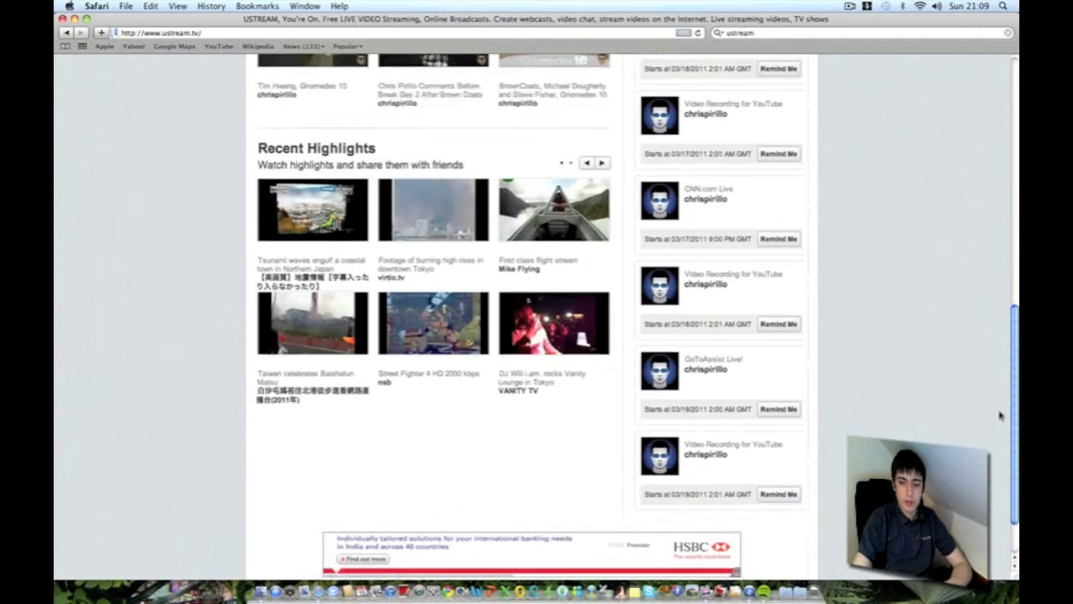
scroll("up", 3)
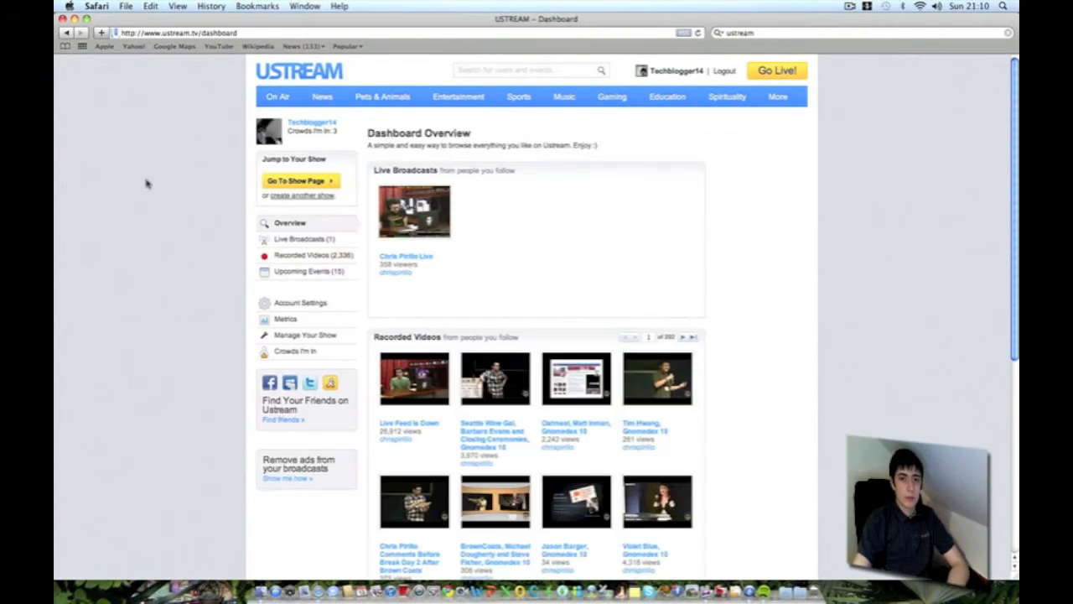
mouse_move(239, 206)
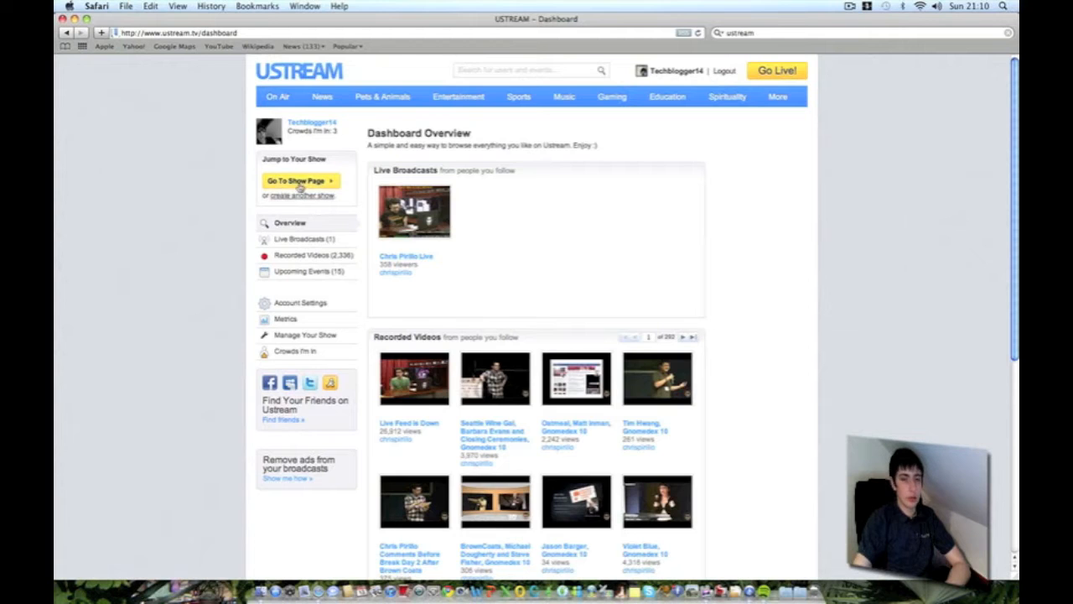
Step: Add another show to the dashboard, named 'techblogger14 test'
left_click(300, 196)
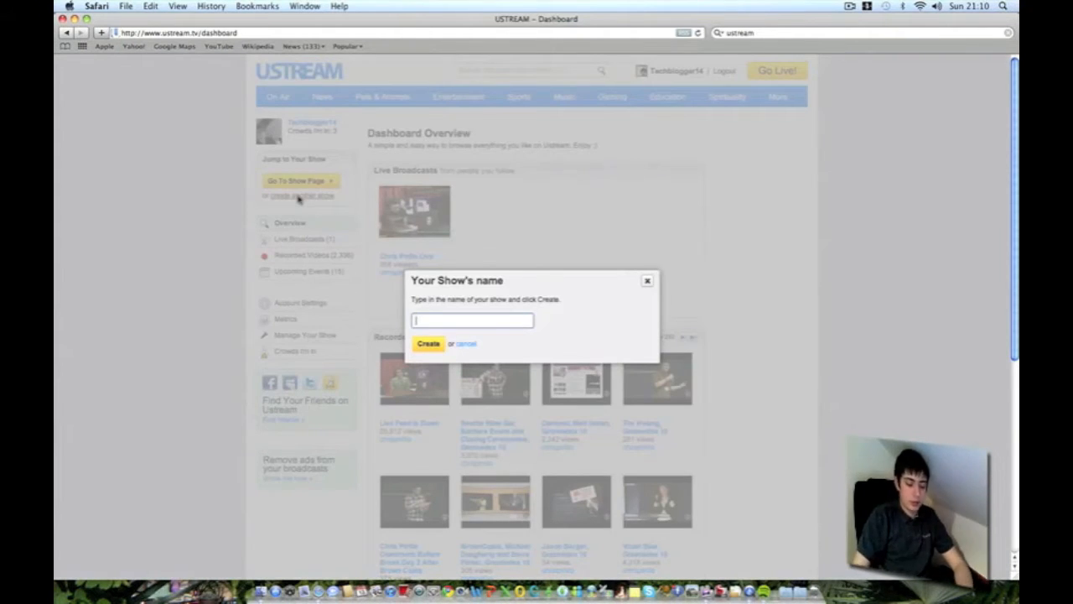
type("techblogger14 test")
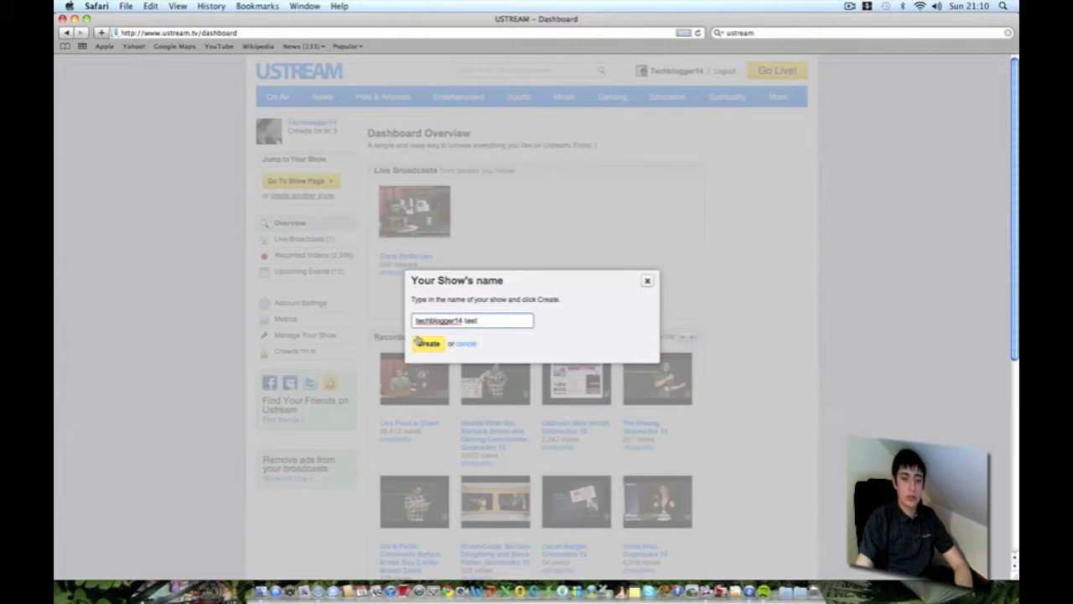
left_click(427, 343)
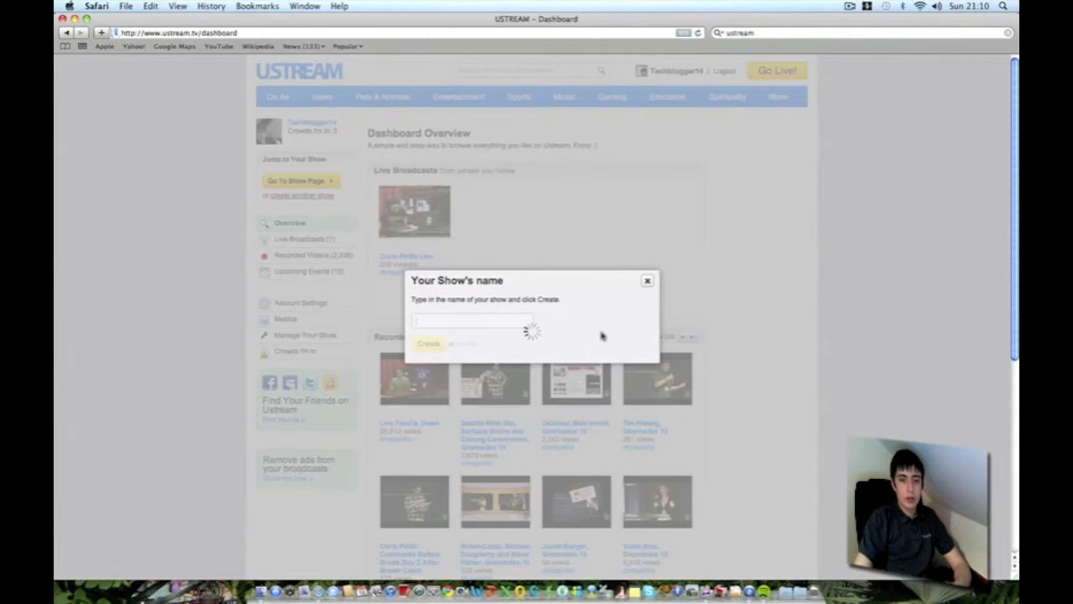
Step: Delete the 'techblogger14 test' show from its Show Info page and confirm the deletion
left_click(429, 343)
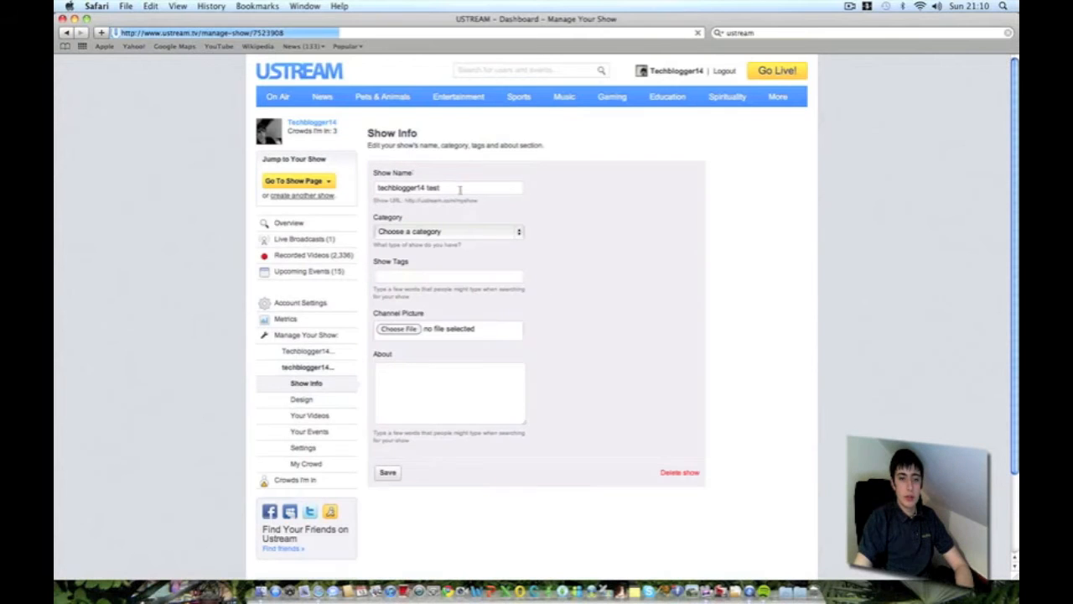
left_click(449, 232)
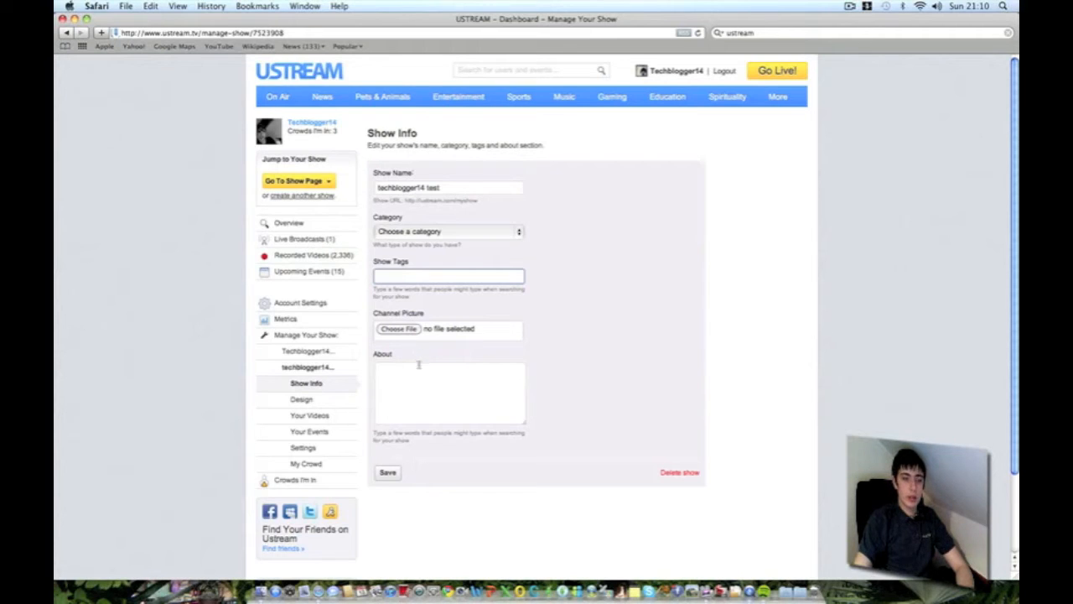
left_click(449, 392)
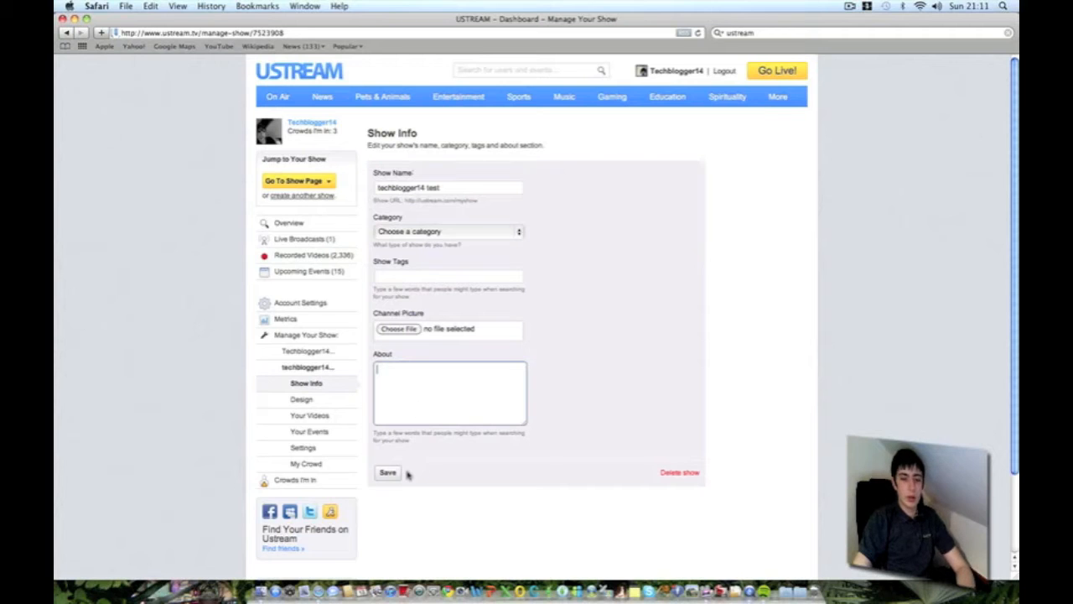
left_click(680, 472)
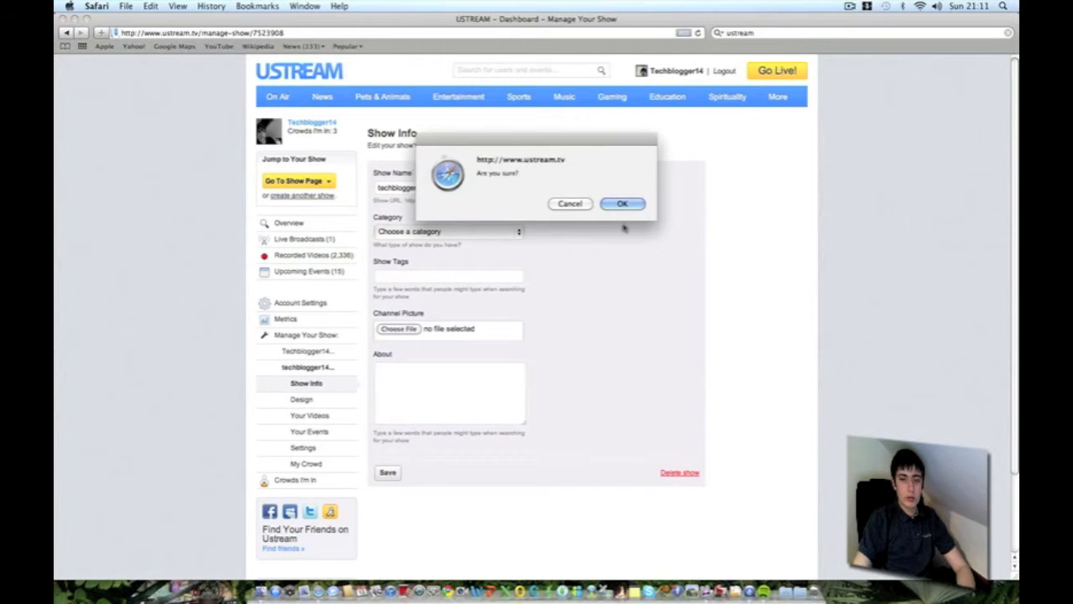
left_click(622, 203)
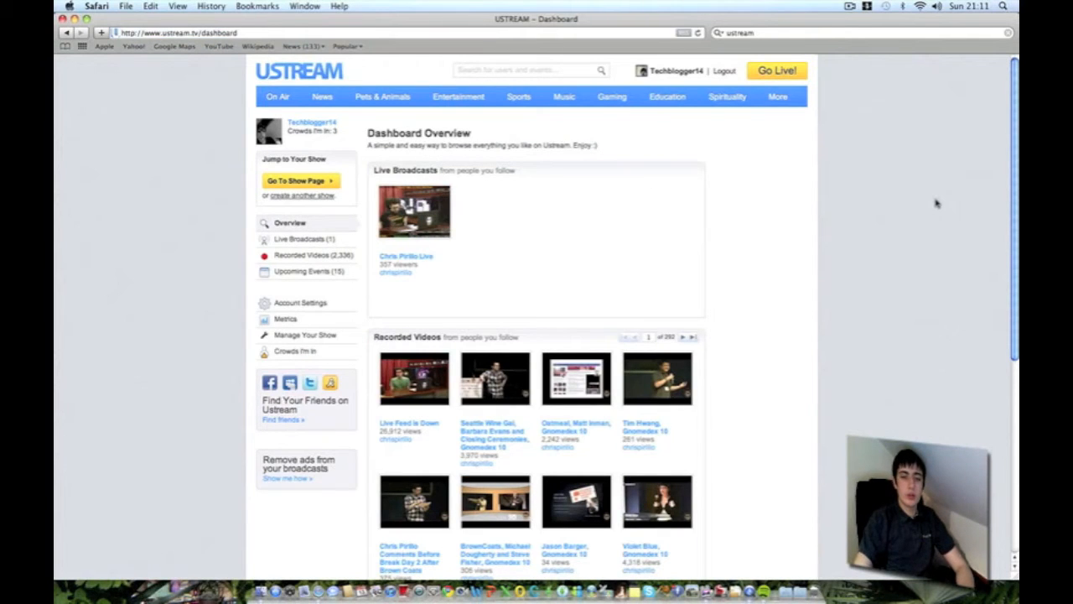
mouse_move(879, 141)
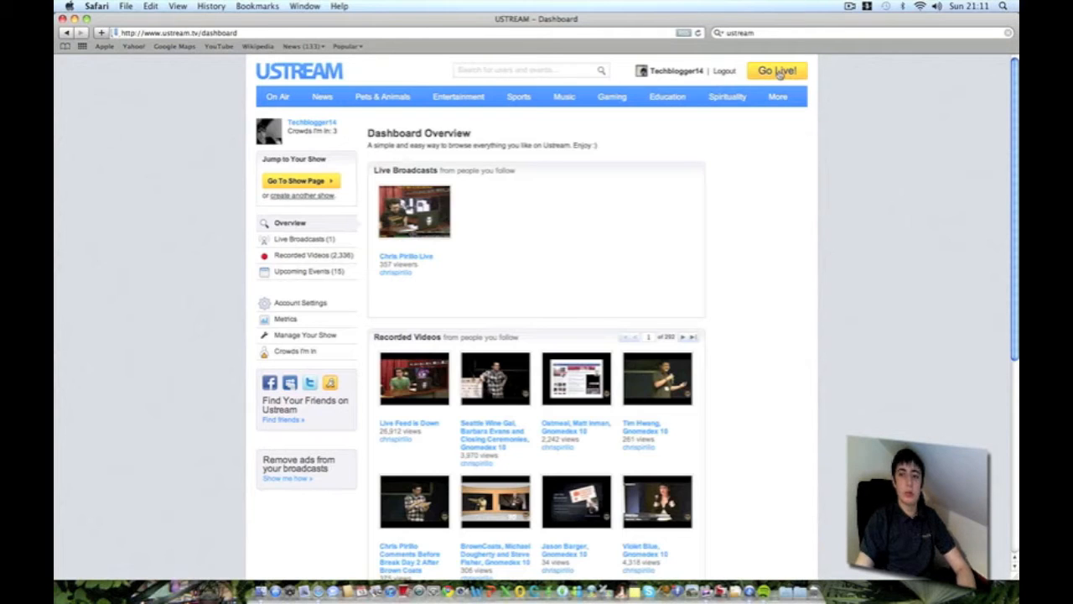
Step: Go Live and broadcast with the Techblogger14 Live show to open the console
left_click(776, 71)
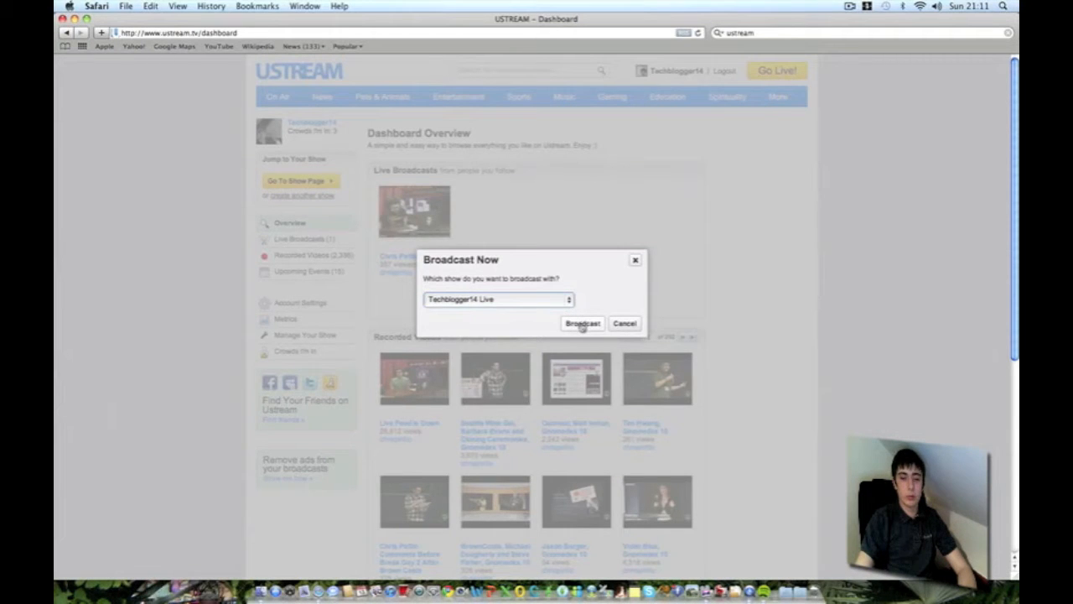
left_click(582, 324)
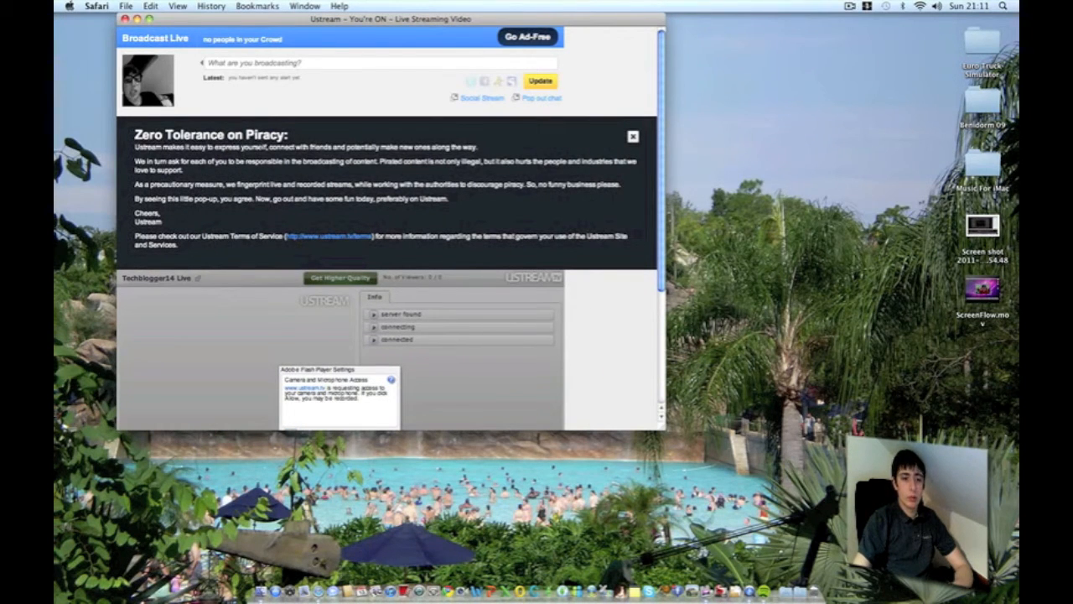
Step: Dismiss the piracy notice, allow Flash camera/mic access, and select Built-in Microphone audio
left_click(633, 136)
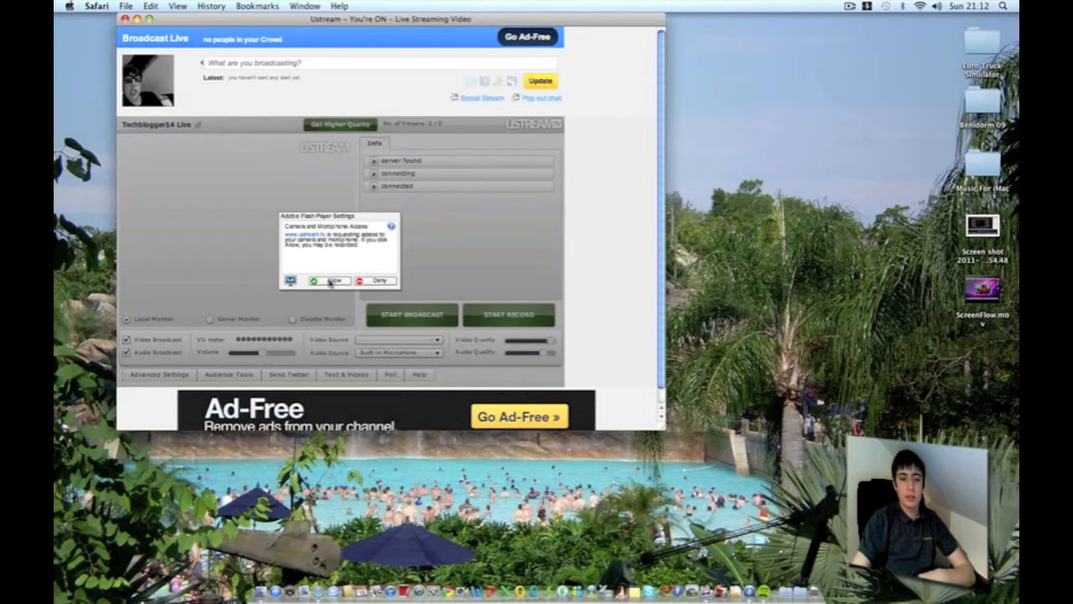
left_click(331, 281)
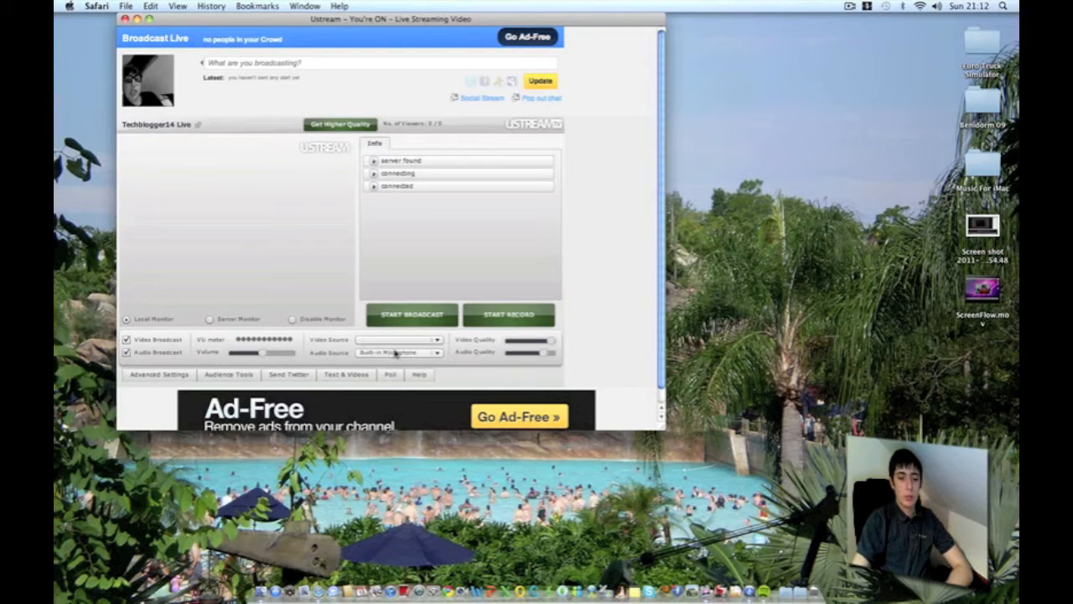
left_click(437, 352)
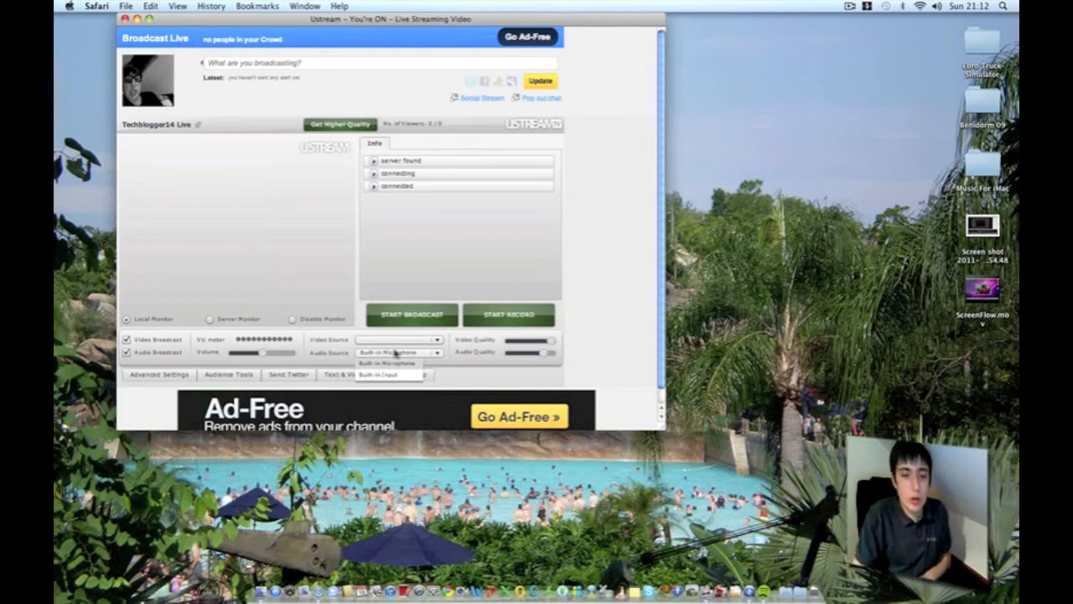
left_click(385, 359)
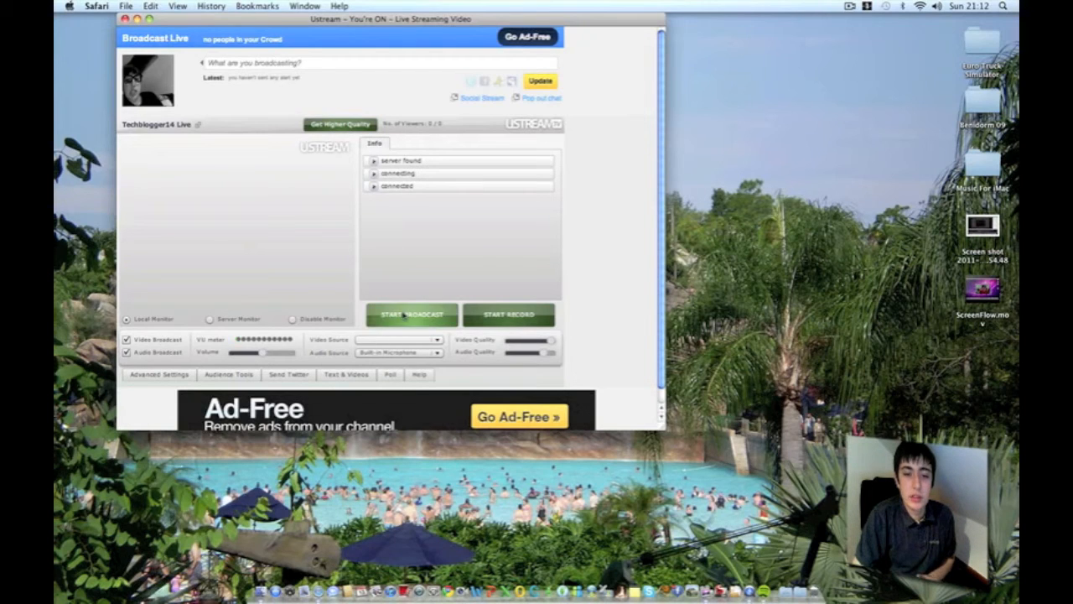
Step: Put the broadcast on air with START BROADCAST, then stop it
left_click(410, 315)
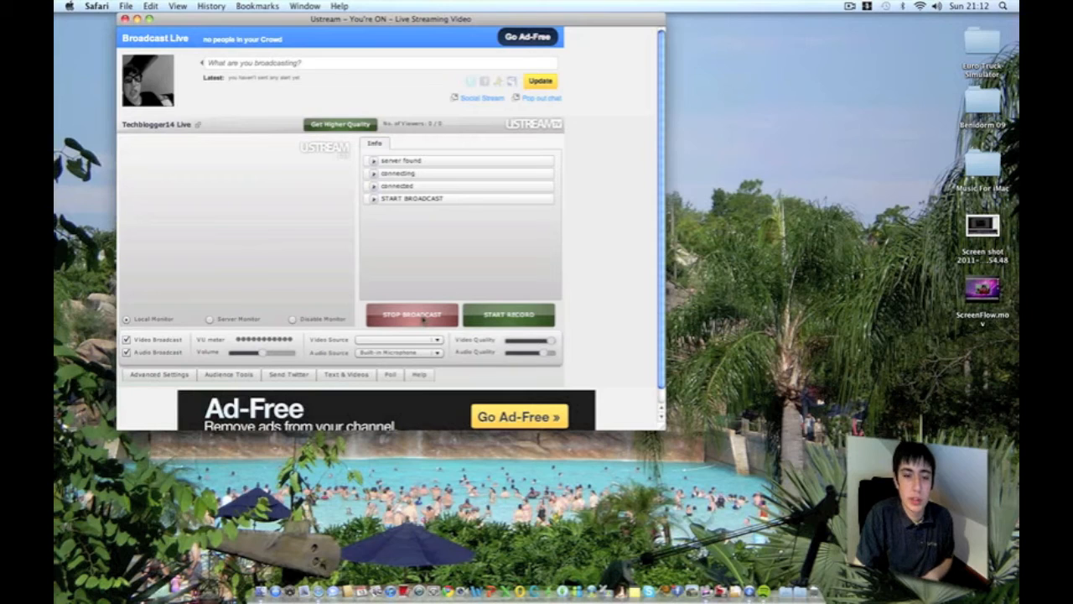
left_click(411, 315)
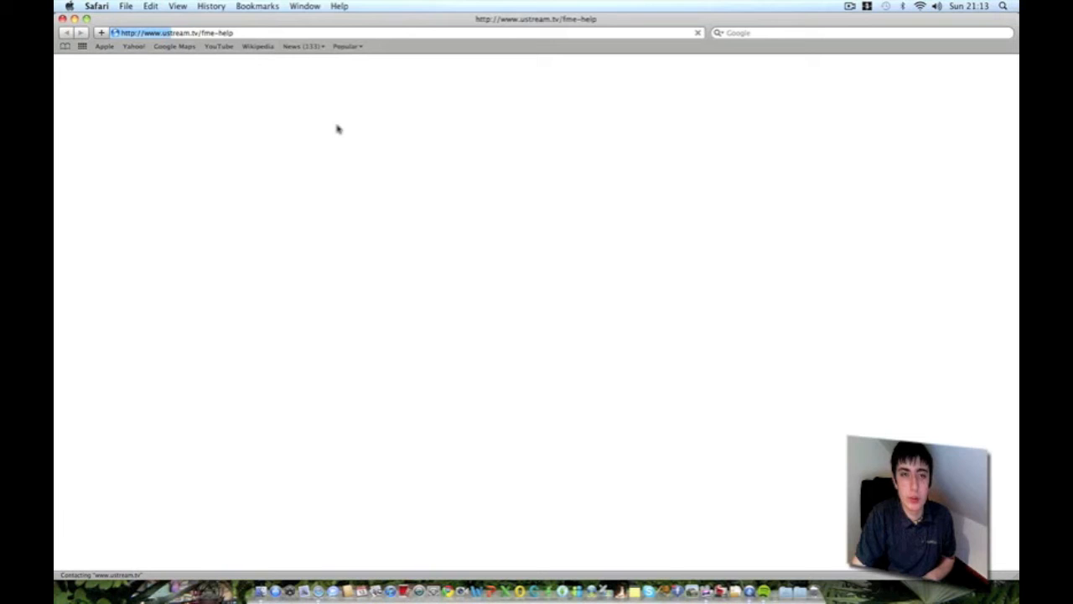
mouse_move(347, 572)
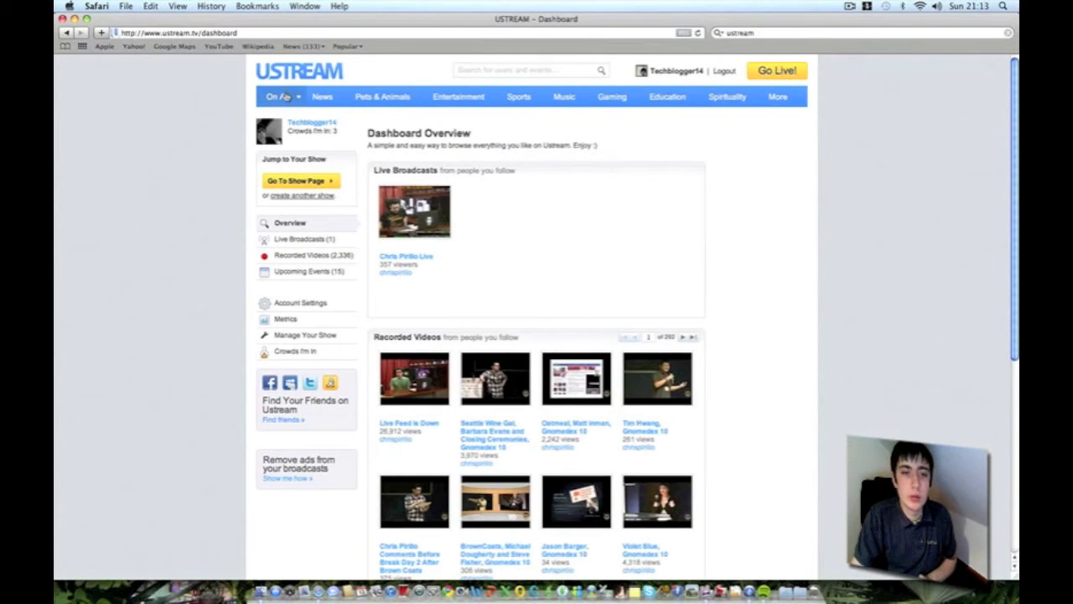
Step: Browse On Air shows, search for 'chrispirillo', and open the Chris Pirillo Live broadcast
left_click(277, 95)
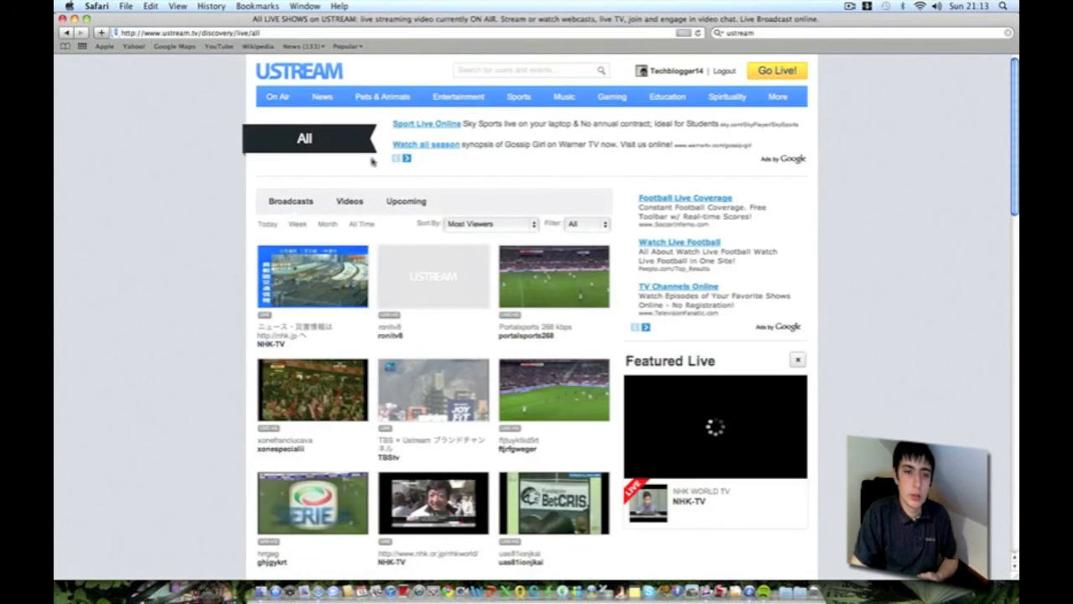
left_click(524, 70)
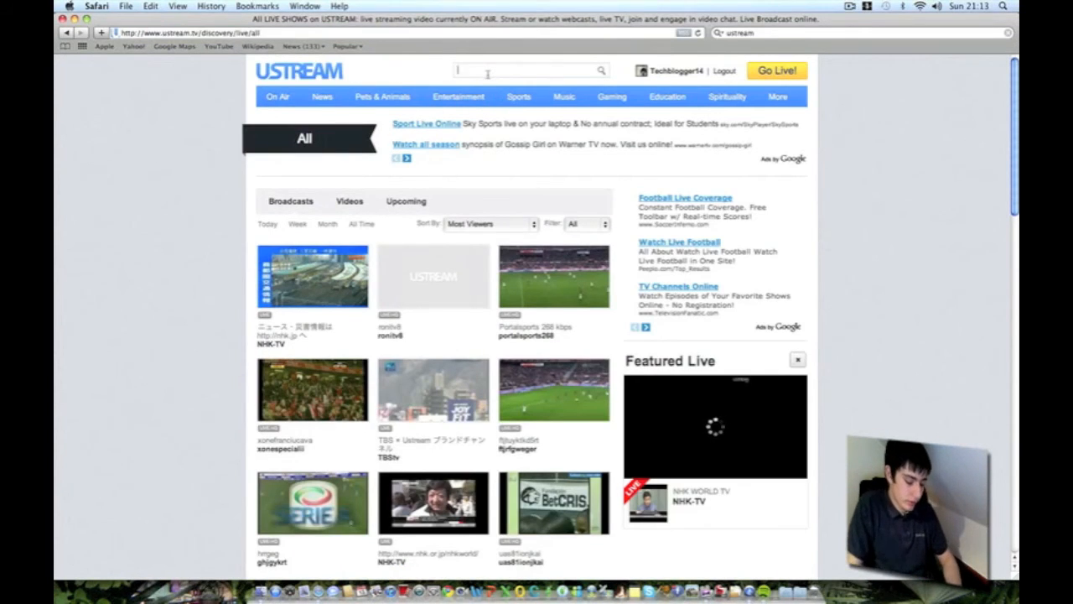
type("chris")
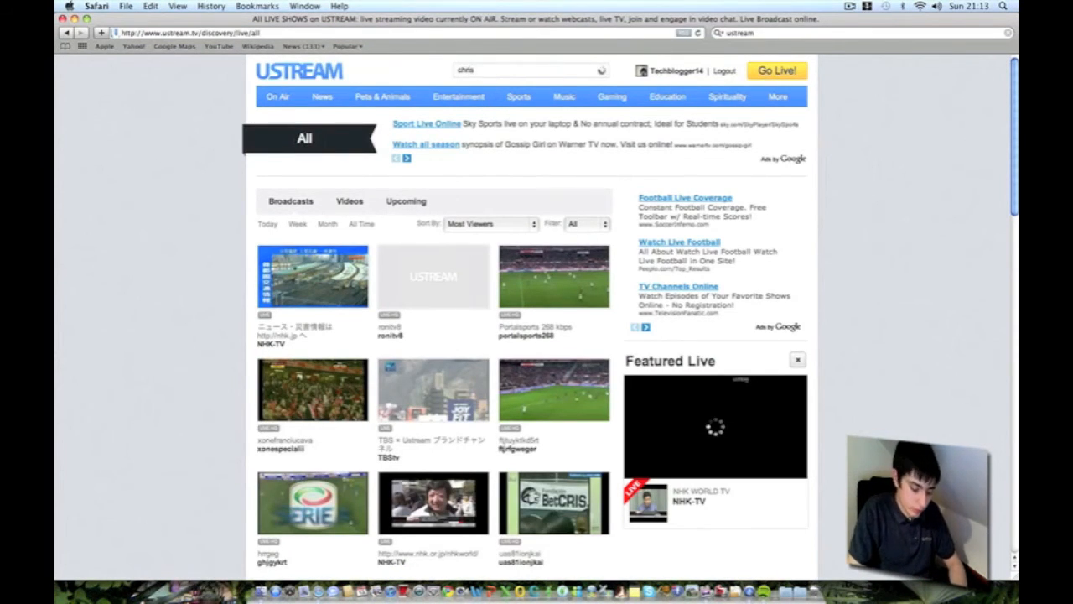
type("pirillo")
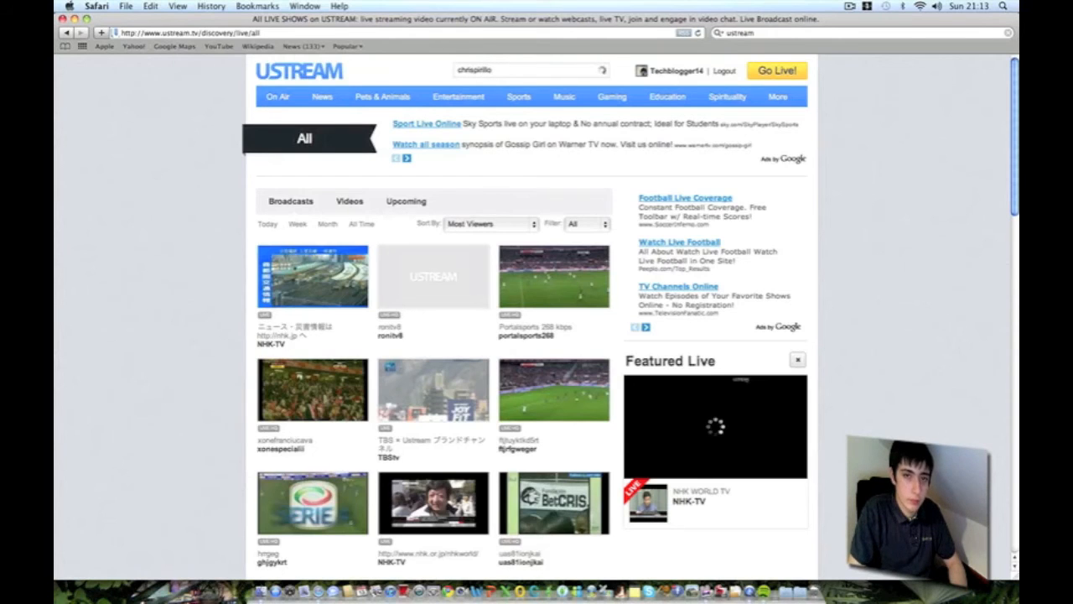
left_click(601, 70)
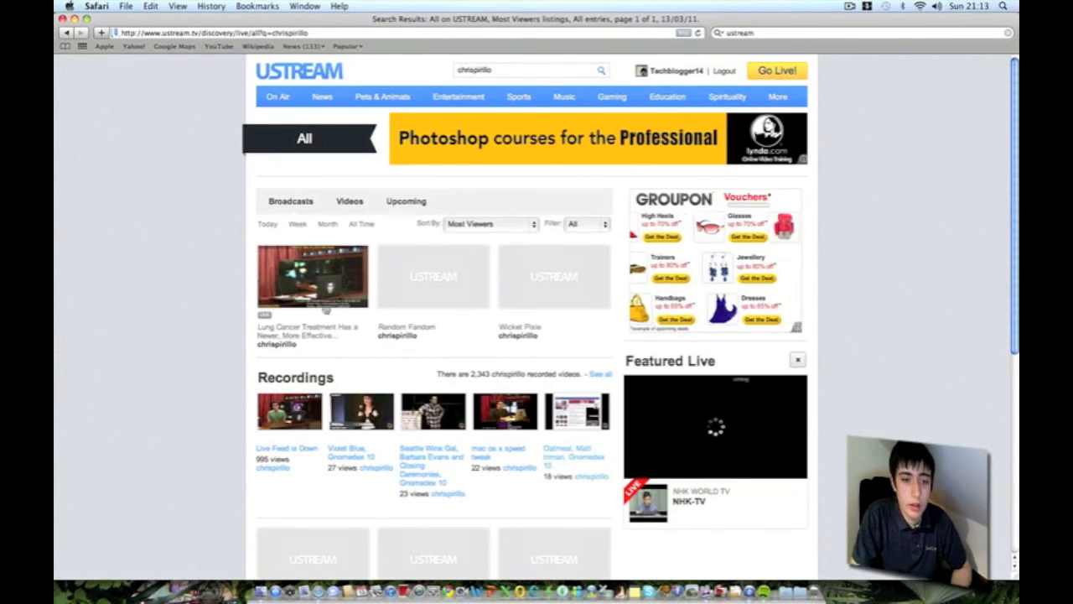
left_click(312, 276)
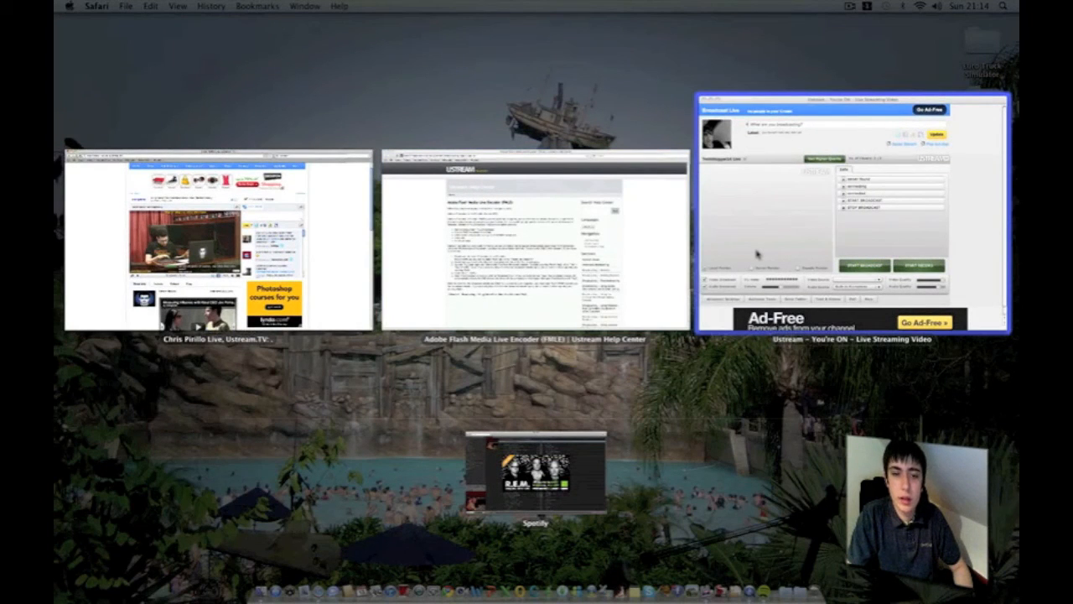
Step: Bring up the FMLE Help Center article, scroll through it, then hide the broadcast console
left_click(525, 243)
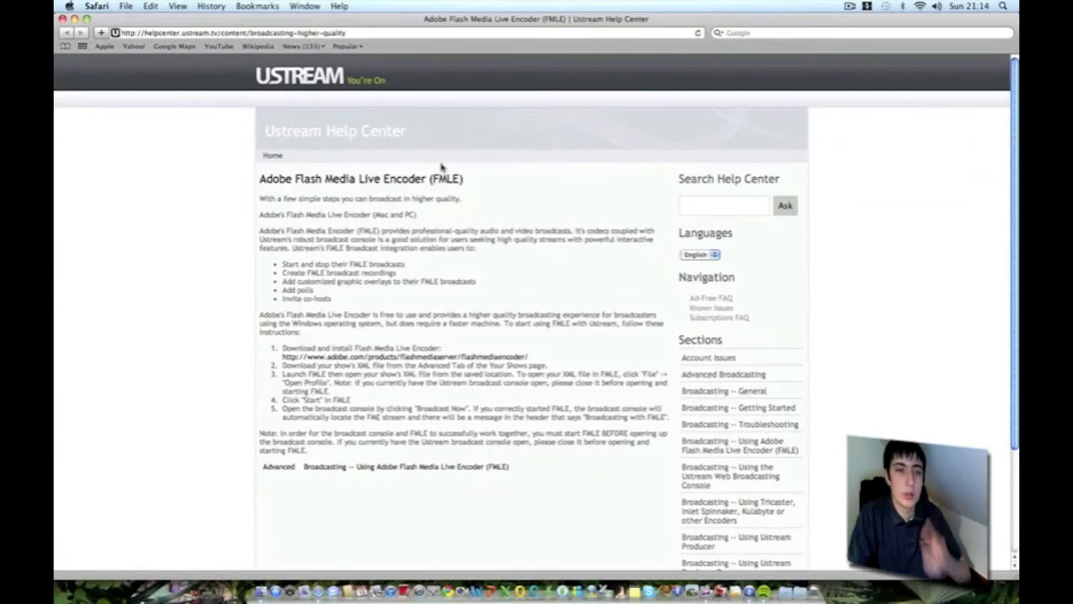
mouse_move(263, 213)
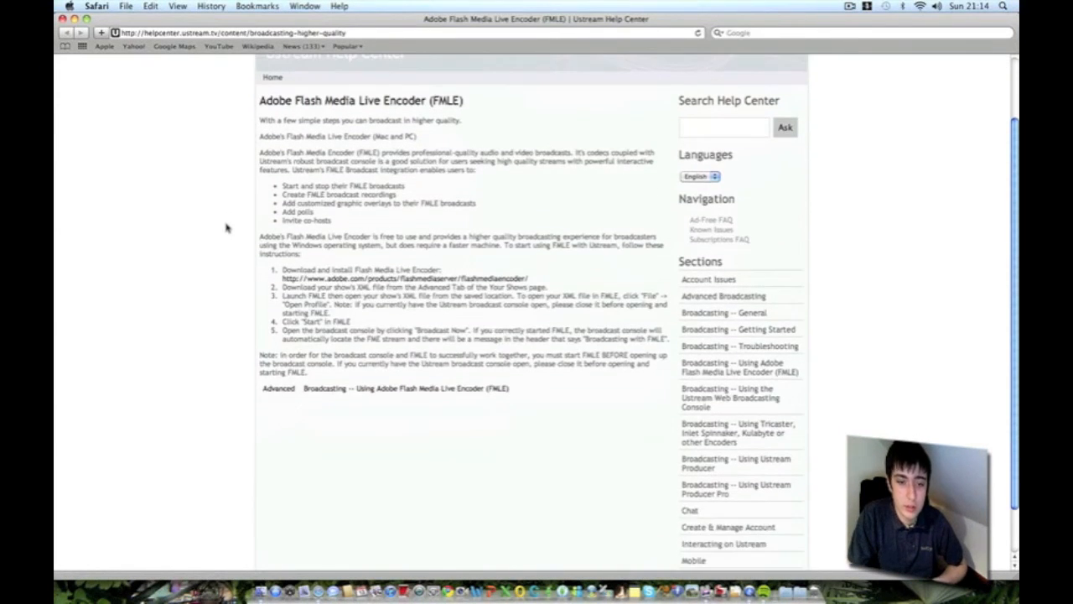
scroll("up", 3)
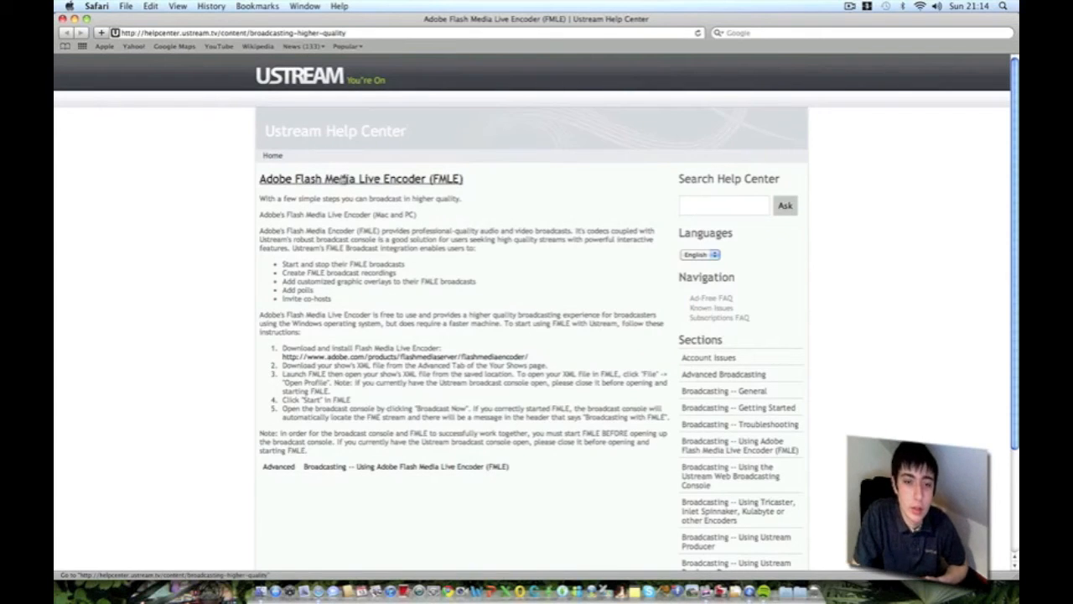
mouse_move(361, 179)
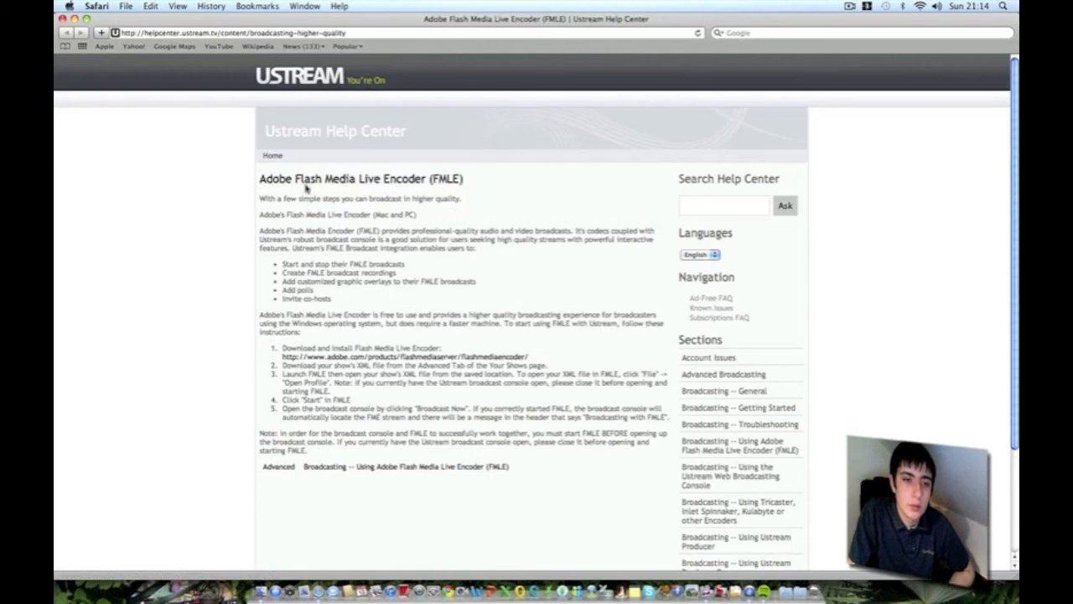
mouse_move(361, 178)
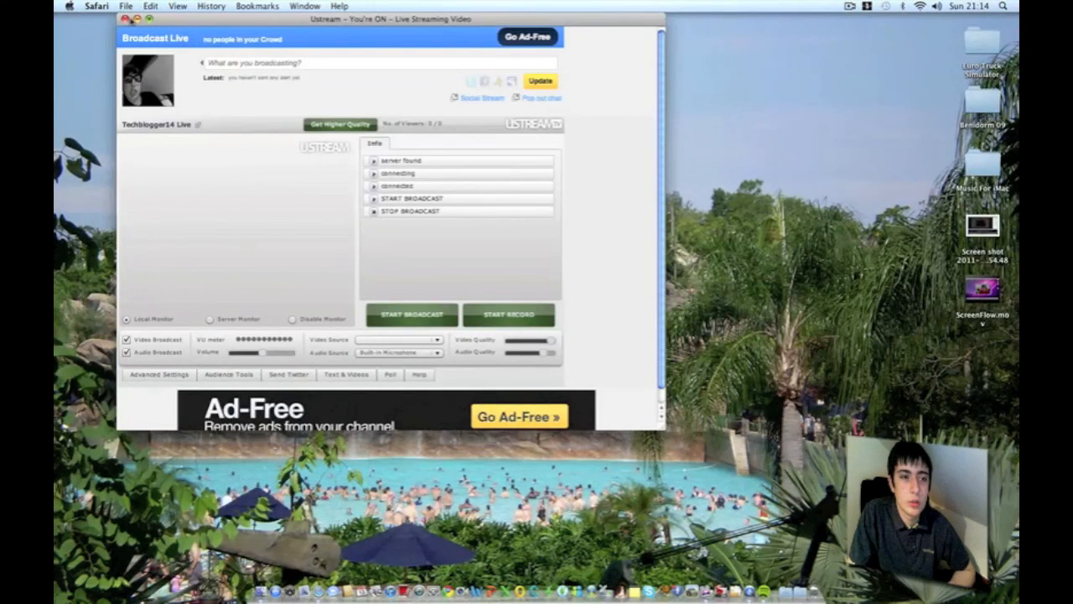
left_click(125, 18)
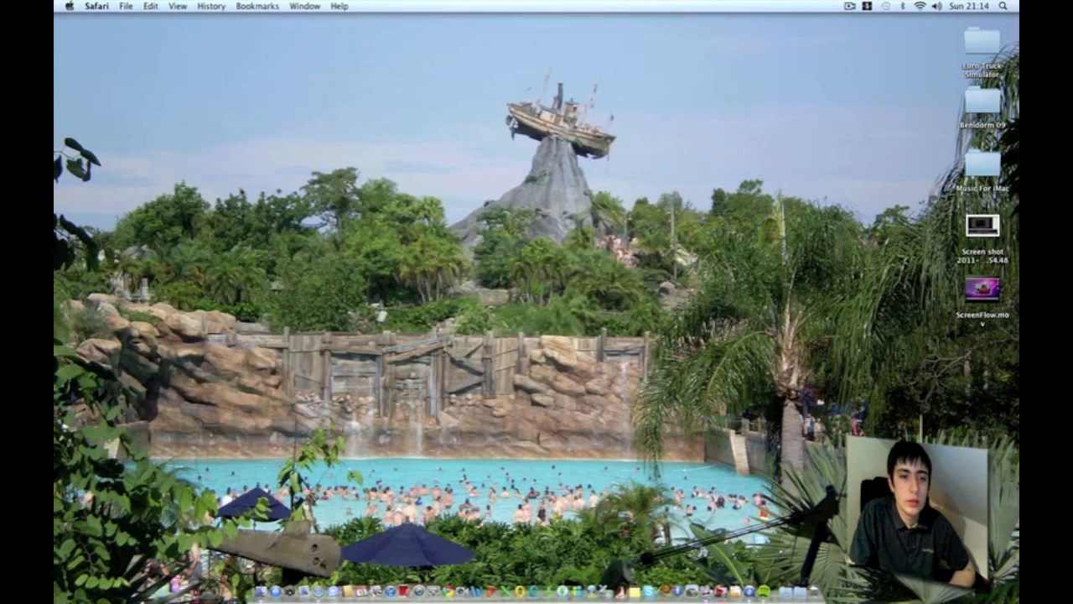